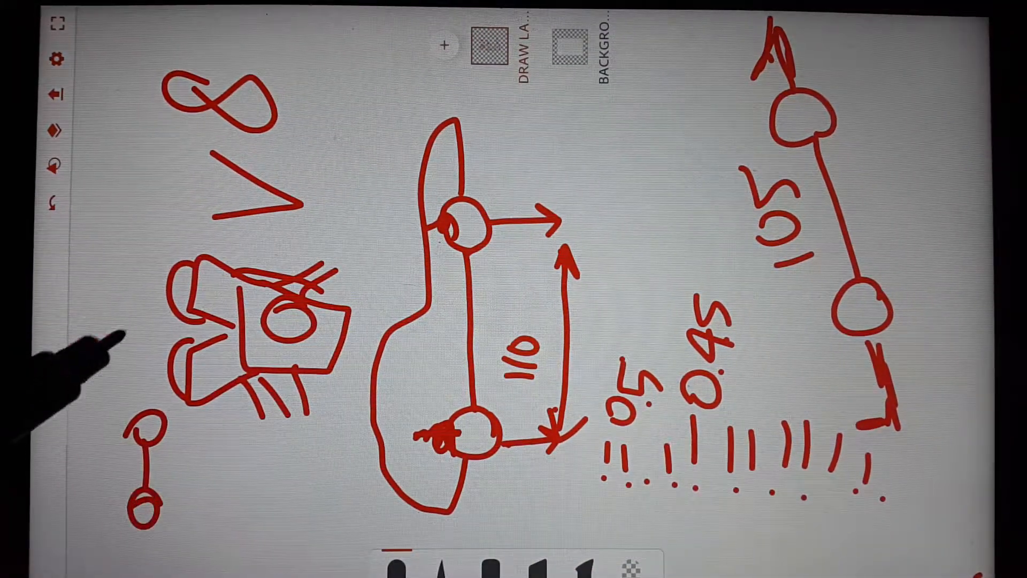
Step: Draw a long red line with circles at both ends, left of the small stick figure
left_click_drag(105, 321, 88, 517)
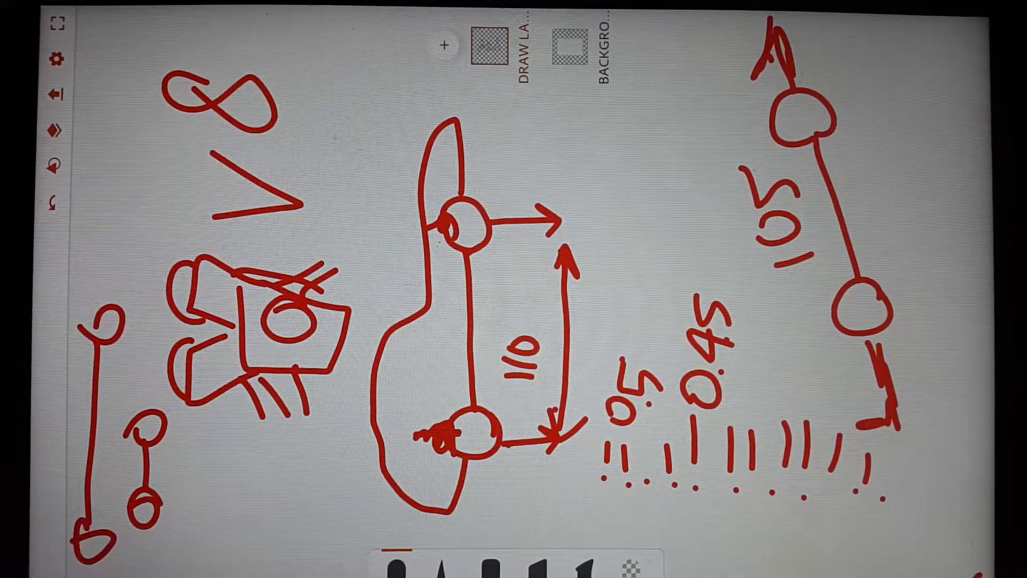